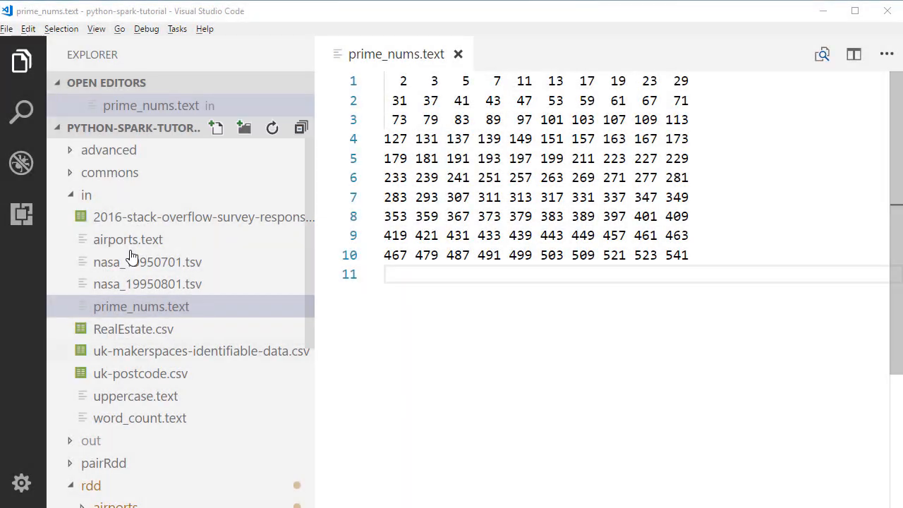
Step: Open SumOfNumbersSolution.py from the rdd > sumOfNumbers folder in the Explorer
{"action": "left_click", "coordinate": [86, 195]}
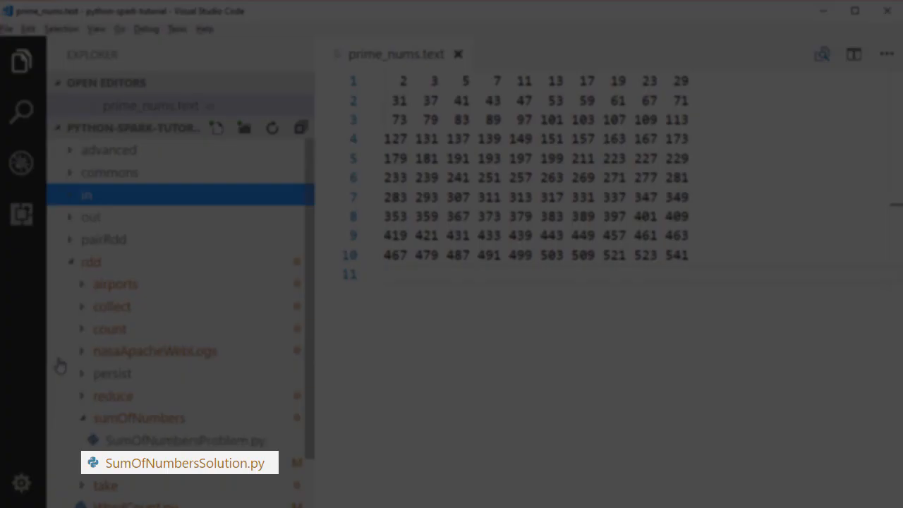
{"action": "mouse_move", "coordinate": [134, 466]}
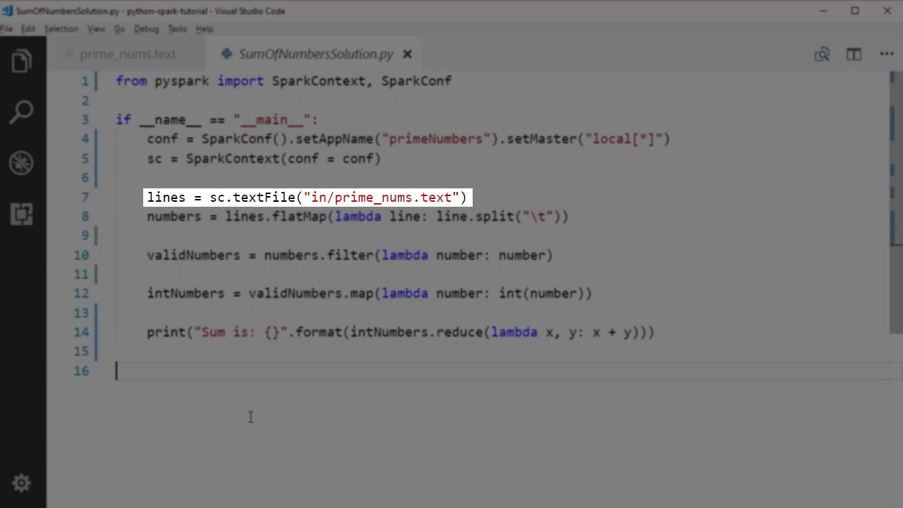
{"action": "mouse_move", "coordinate": [141, 425]}
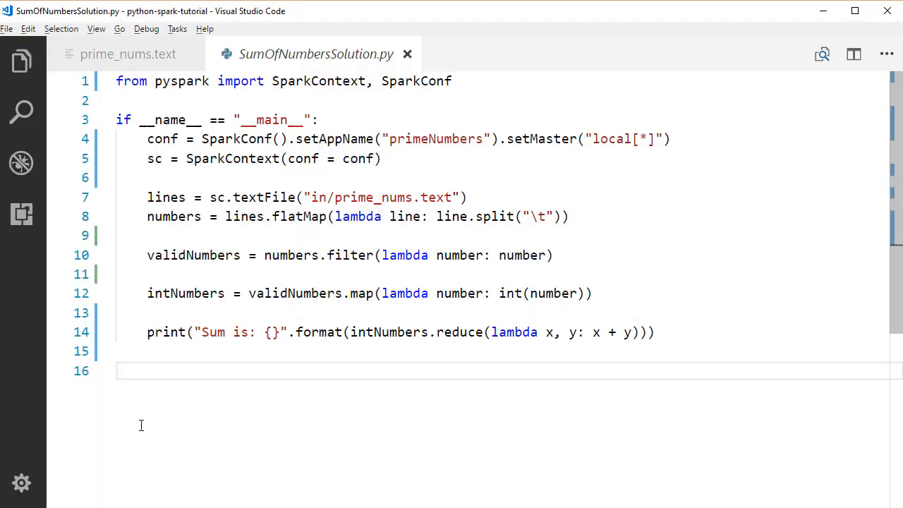
Step: Run 'spark-submit rdd\sumOfNumbers\SumOfNumbersSolution.py' in the integrated terminal
{"action": "left_click", "coordinate": [120, 370]}
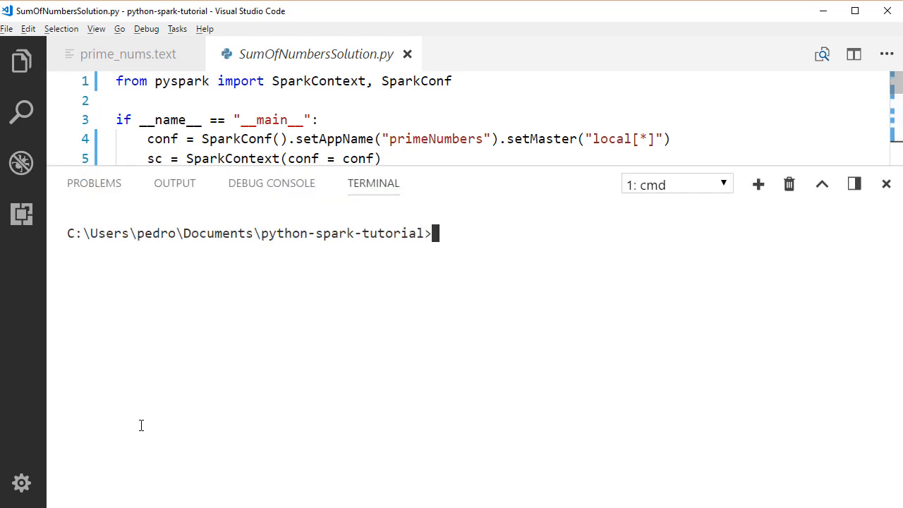
{"action": "type", "text": "spark-submit rdd\\"}
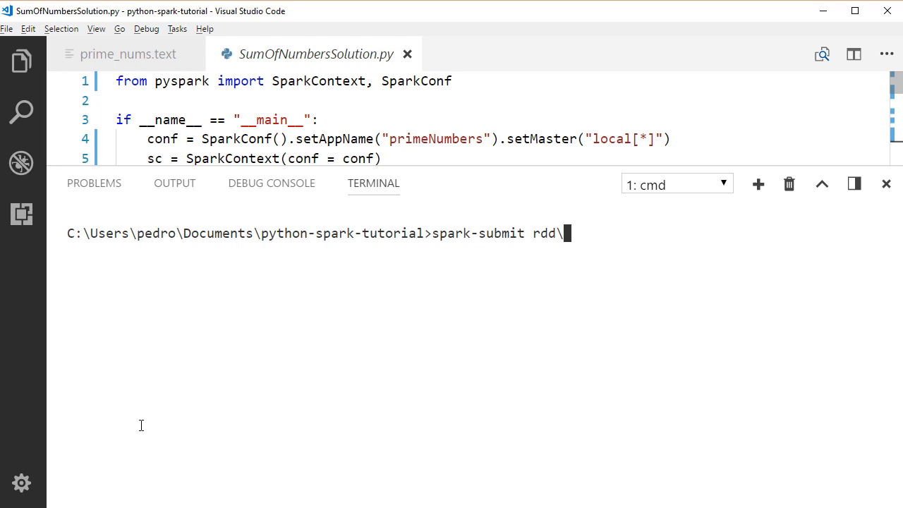
{"action": "type", "text": "sumOfNumbers\\"}
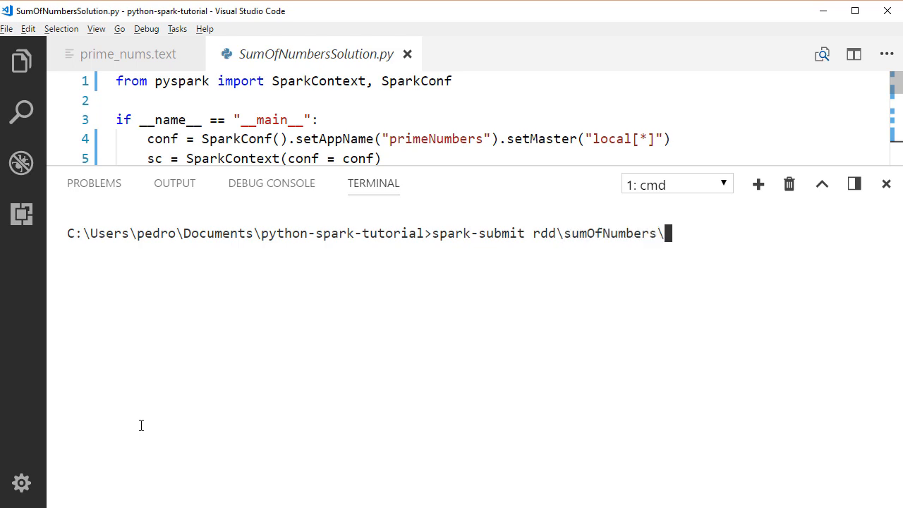
{"action": "type", "text": "SumOfNumbersSolutio"}
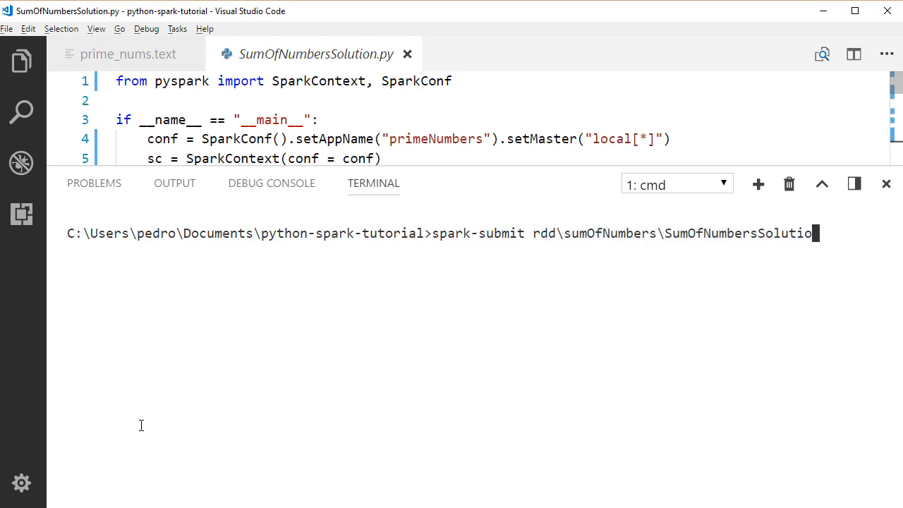
{"action": "key", "text": "Return"}
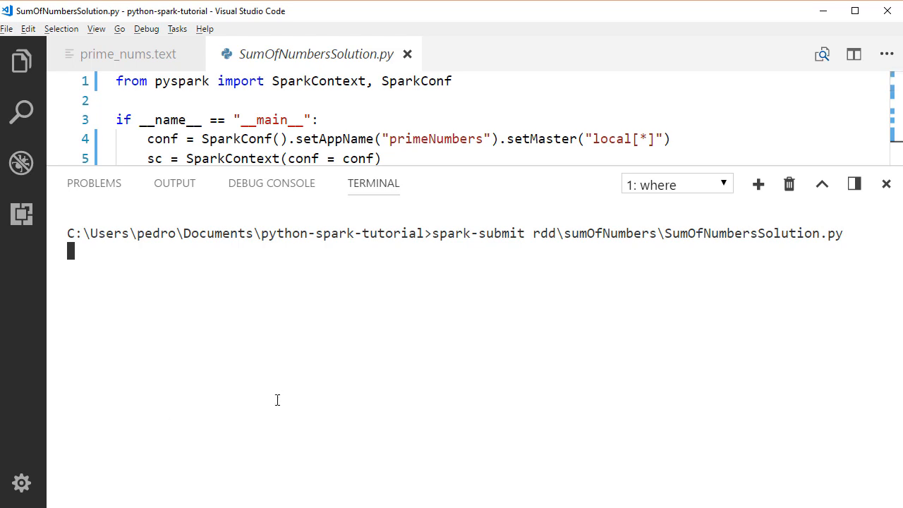